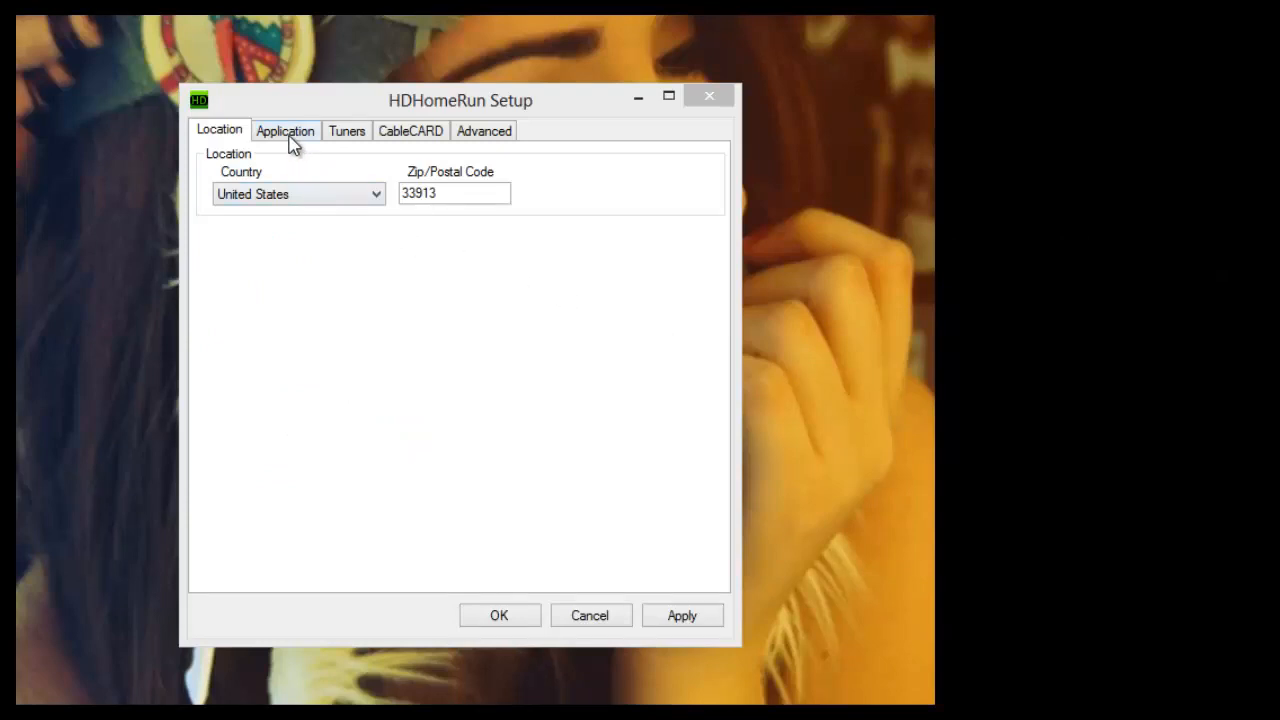
Review the Application, Tuners and CableCARD settings, confirming all three tuners report OK.
left_click(284, 130)
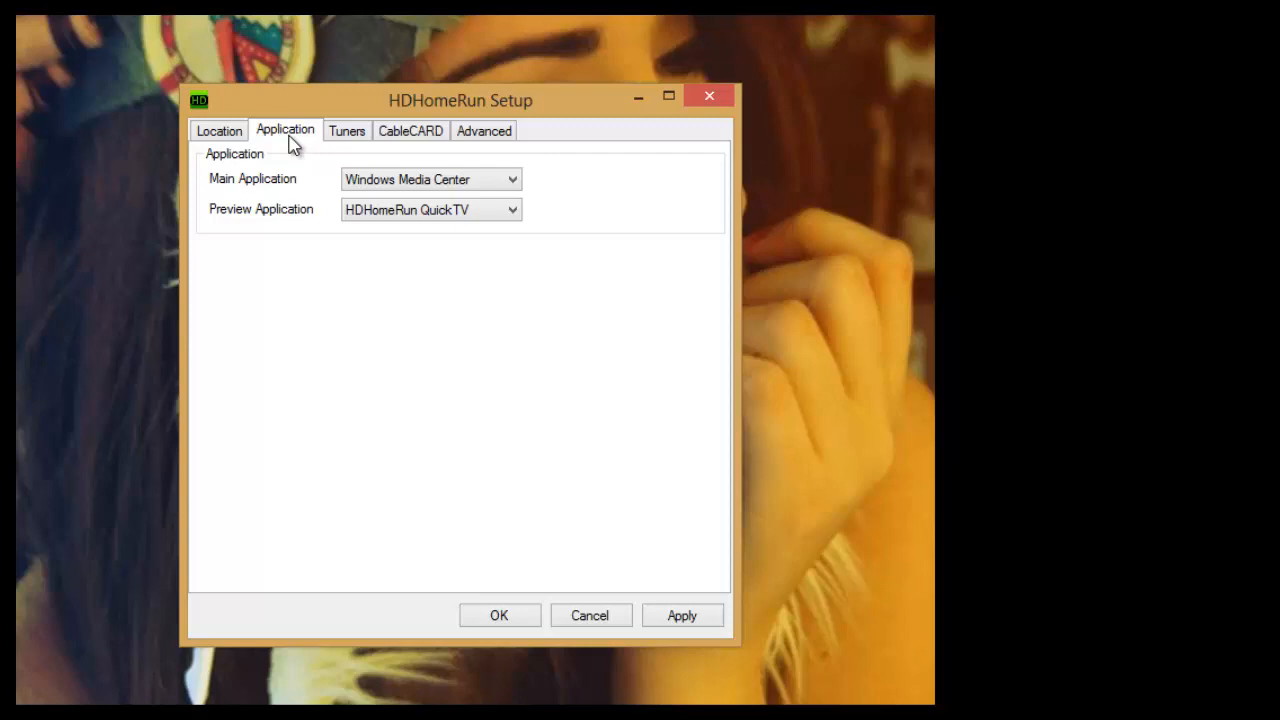
left_click(346, 130)
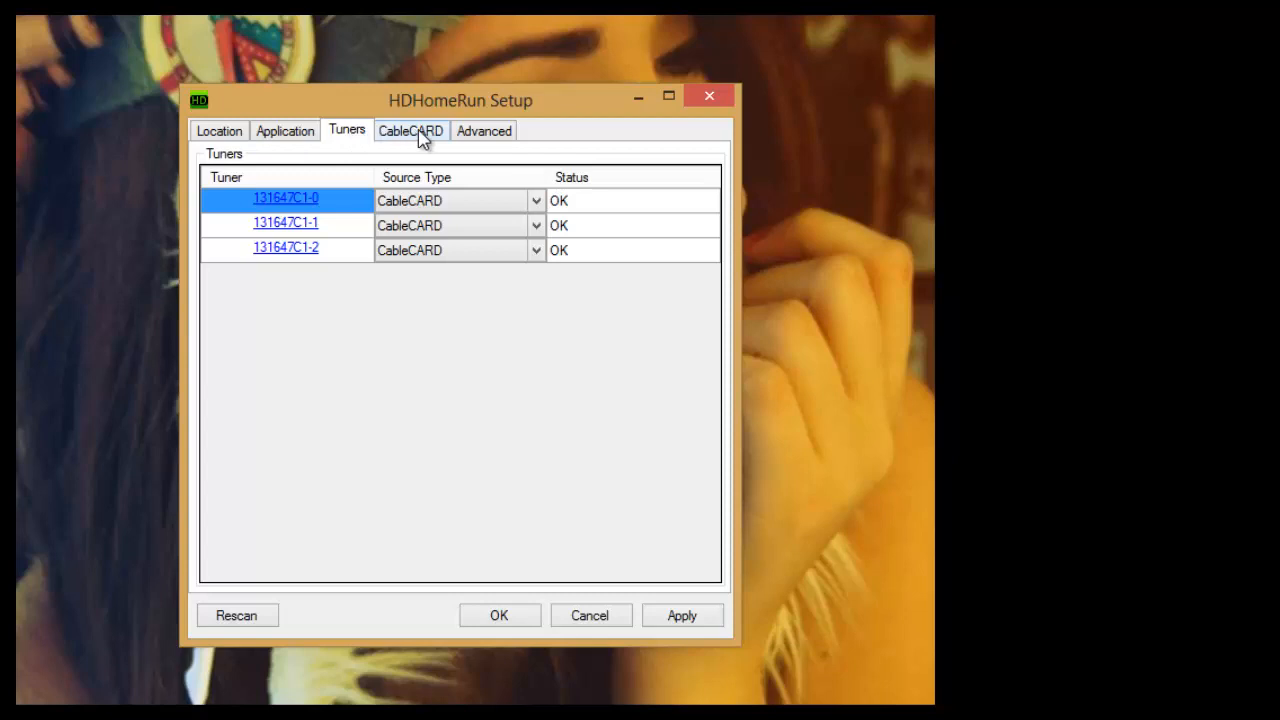
left_click(410, 132)
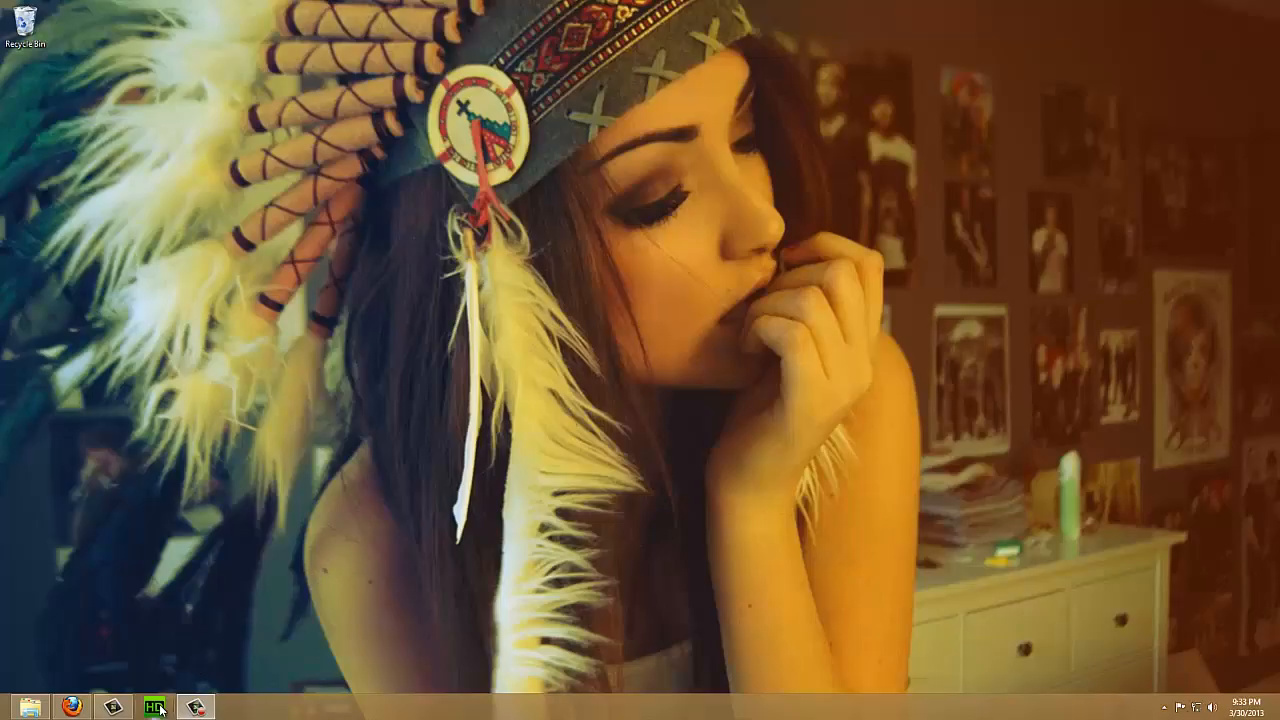
left_click(152, 706)
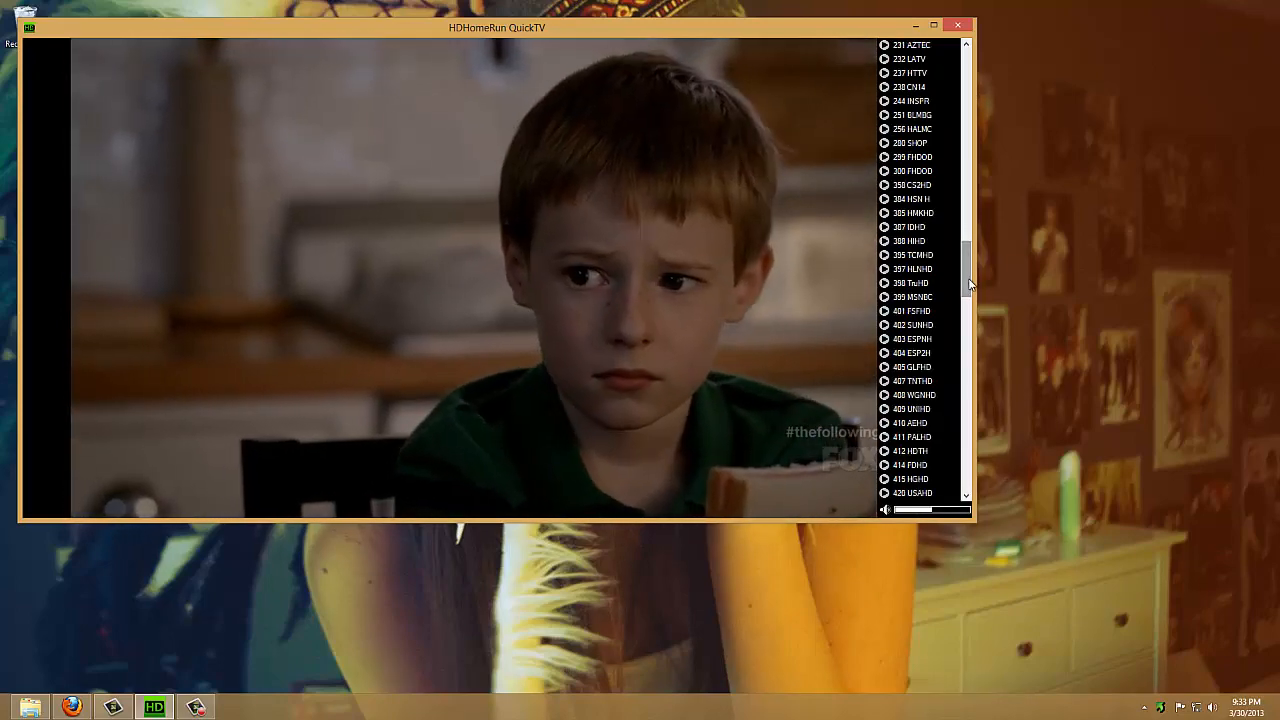
left_click(916, 338)
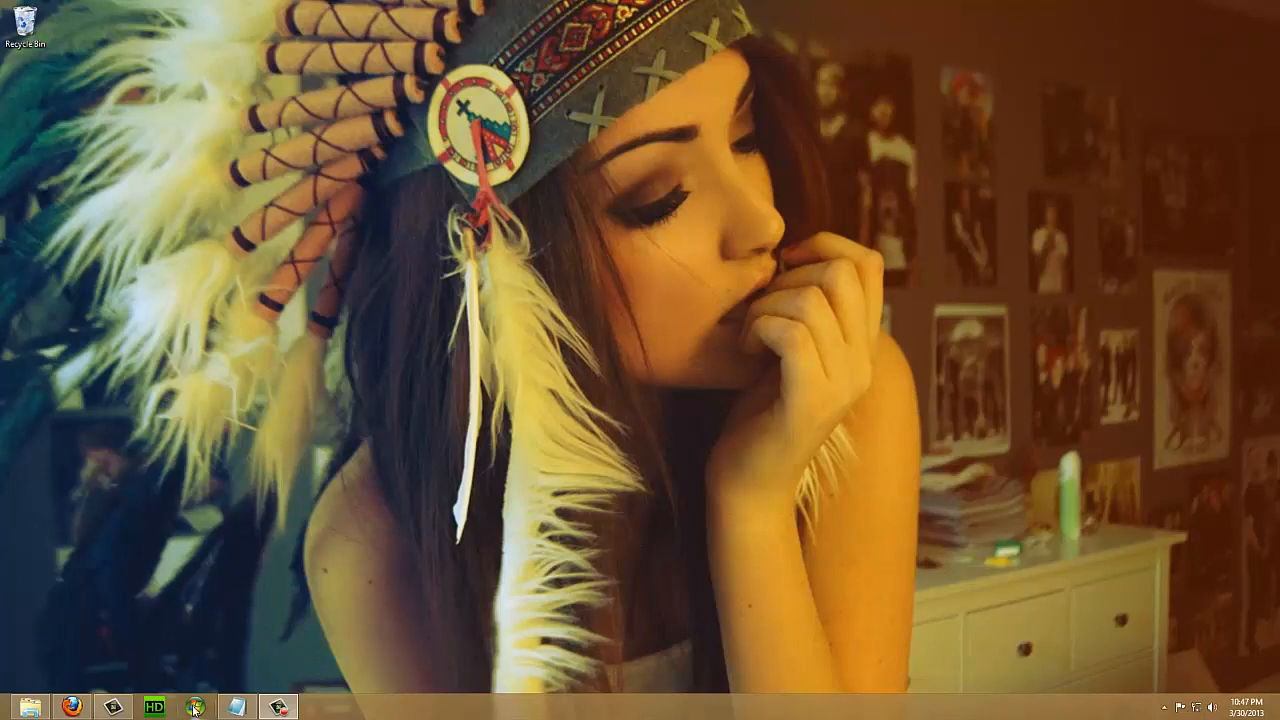
left_click(196, 706)
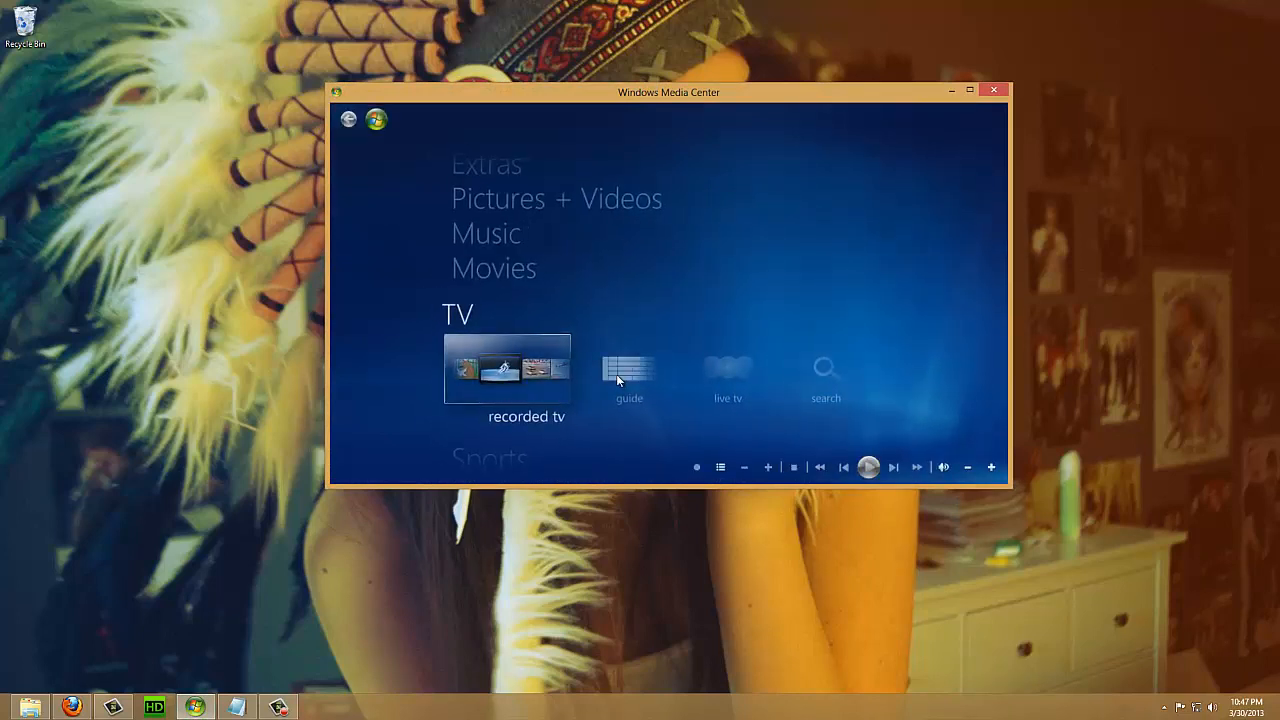
Start live TV, show playback progress and the mini guide, then bring up the full program guide.
left_click(628, 368)
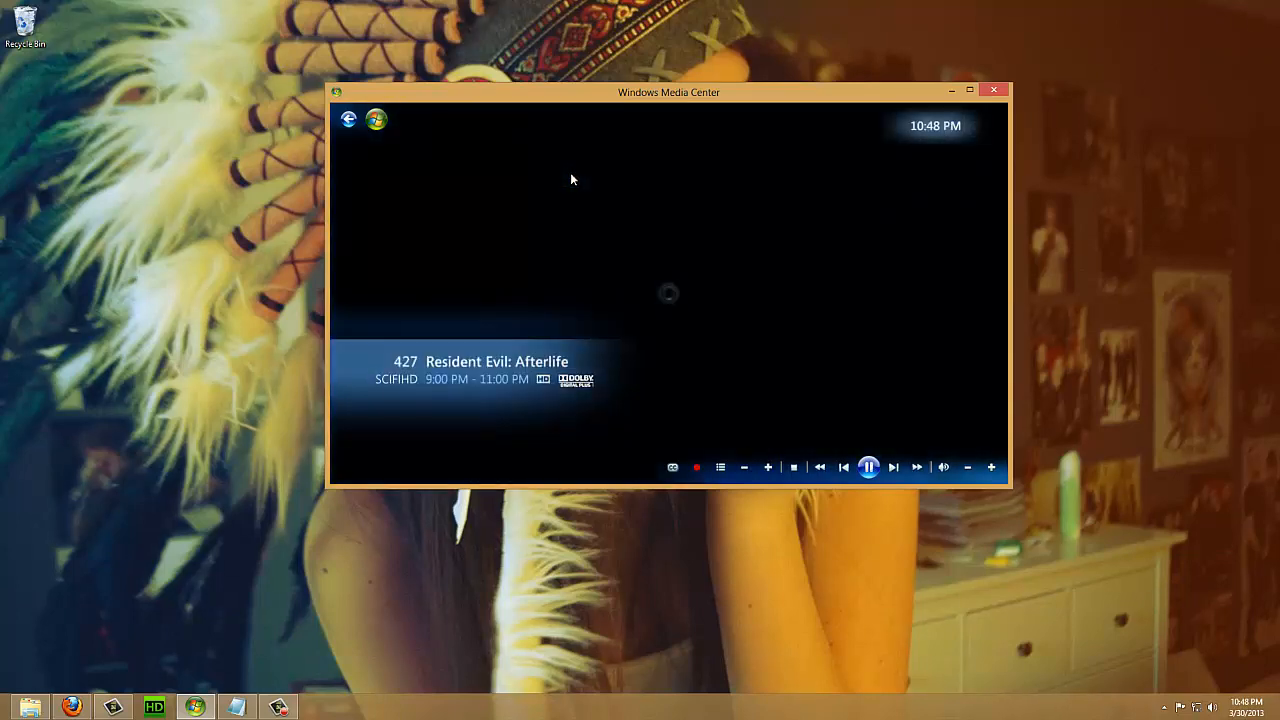
left_click(868, 468)
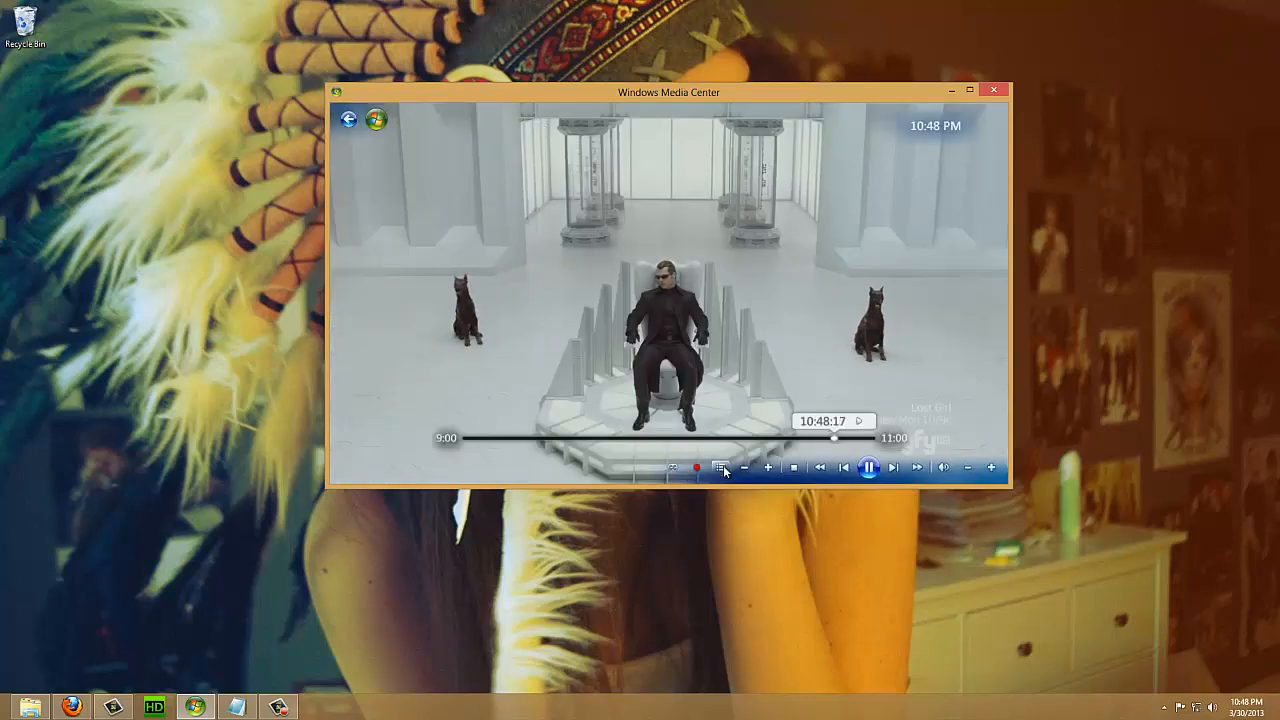
left_click(720, 468)
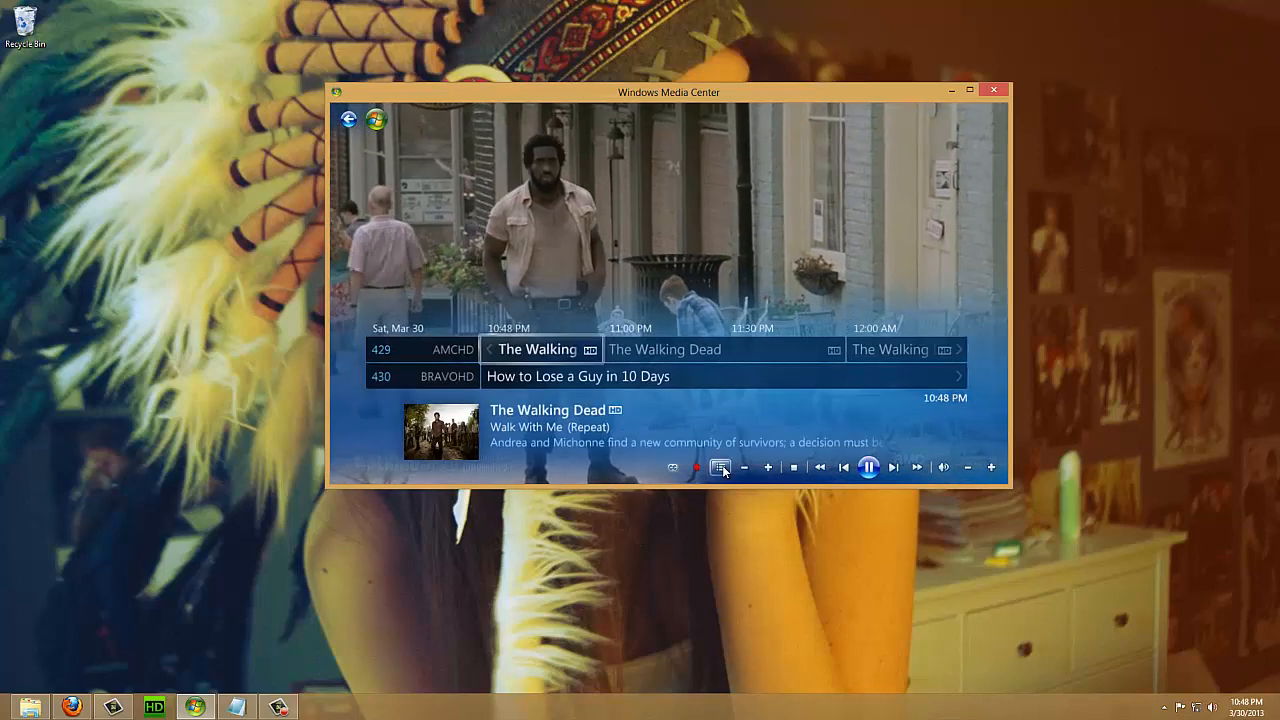
left_click(720, 468)
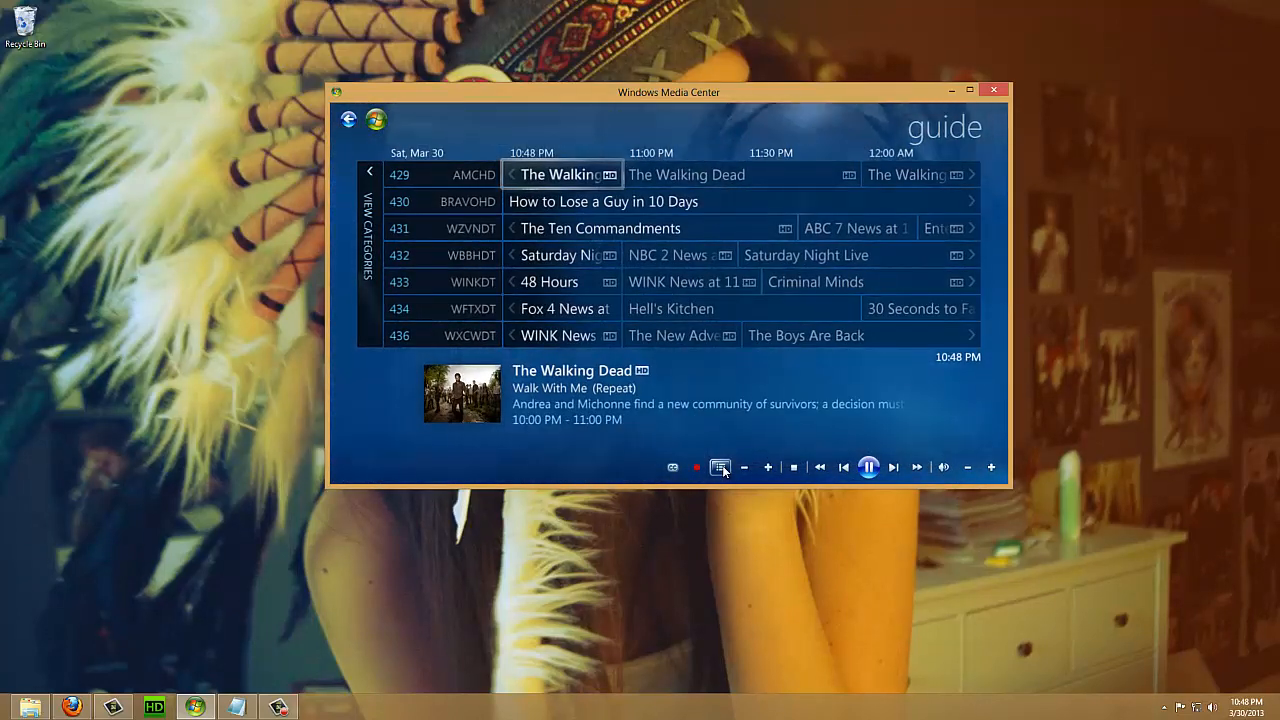
View details of How to Lose a Guy in 10 Days on BRAVOHD, then return to the TV menu.
left_click(604, 200)
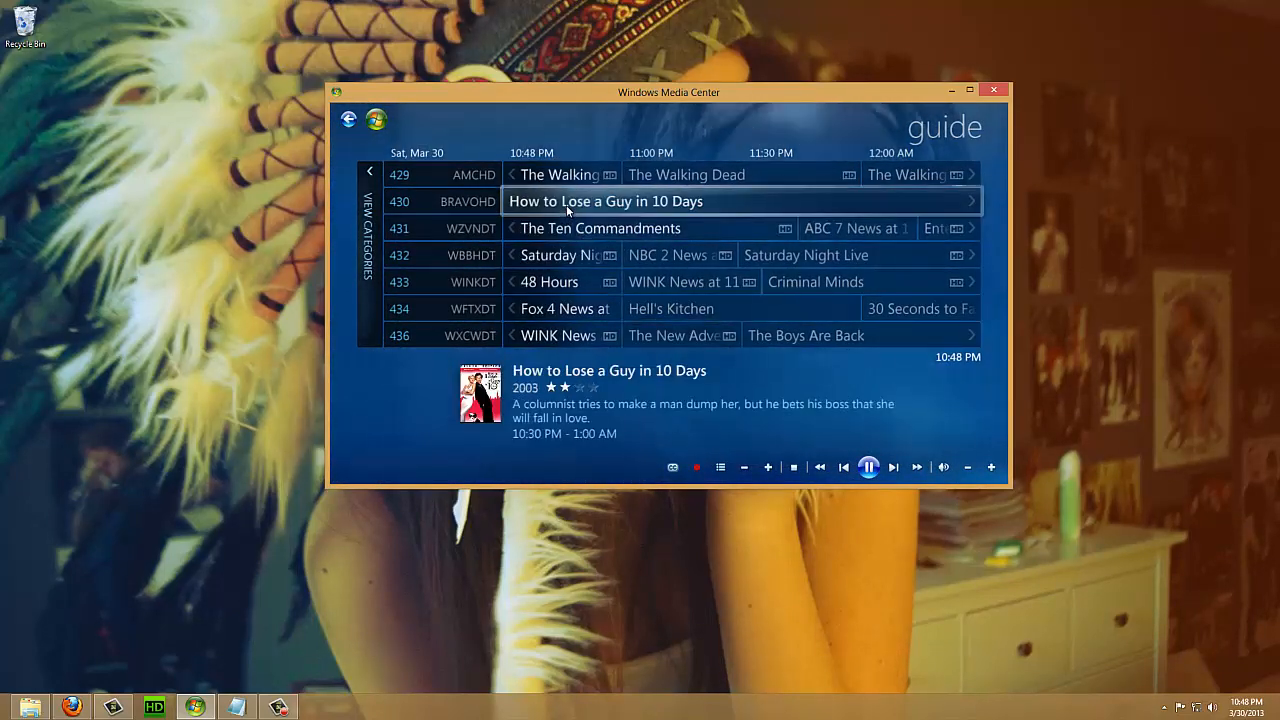
left_click(604, 200)
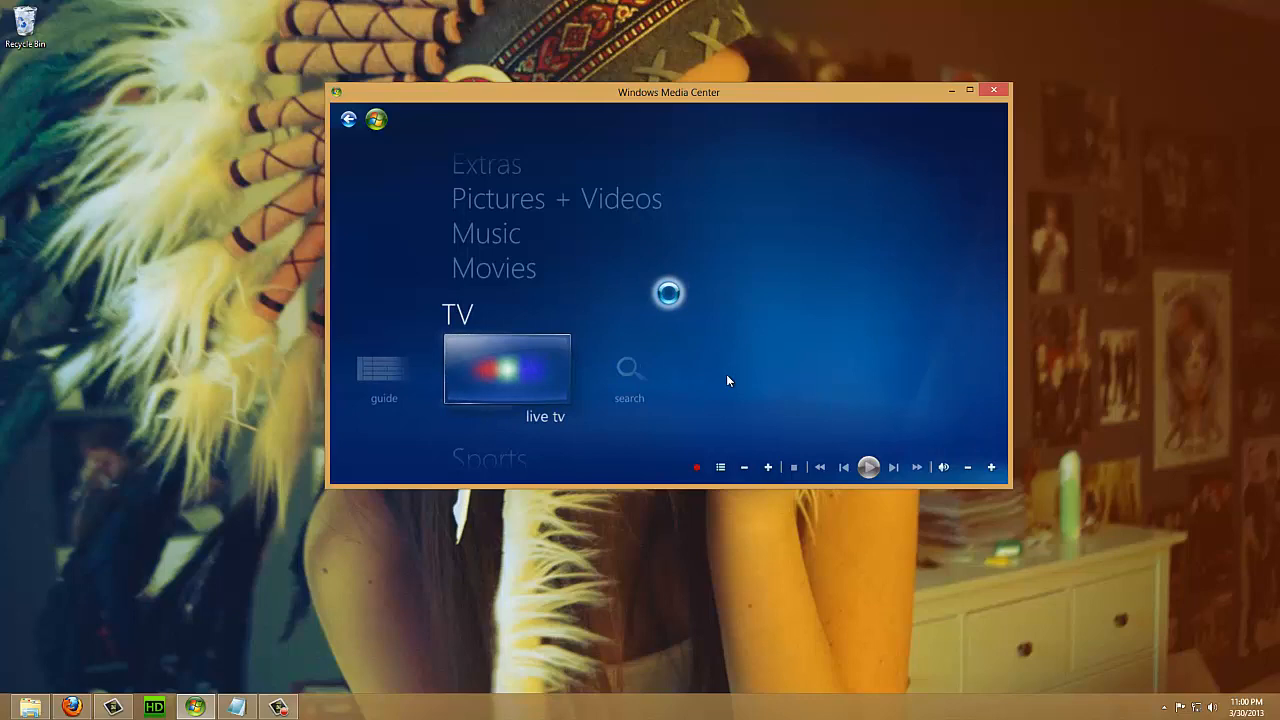
left_click(506, 368)
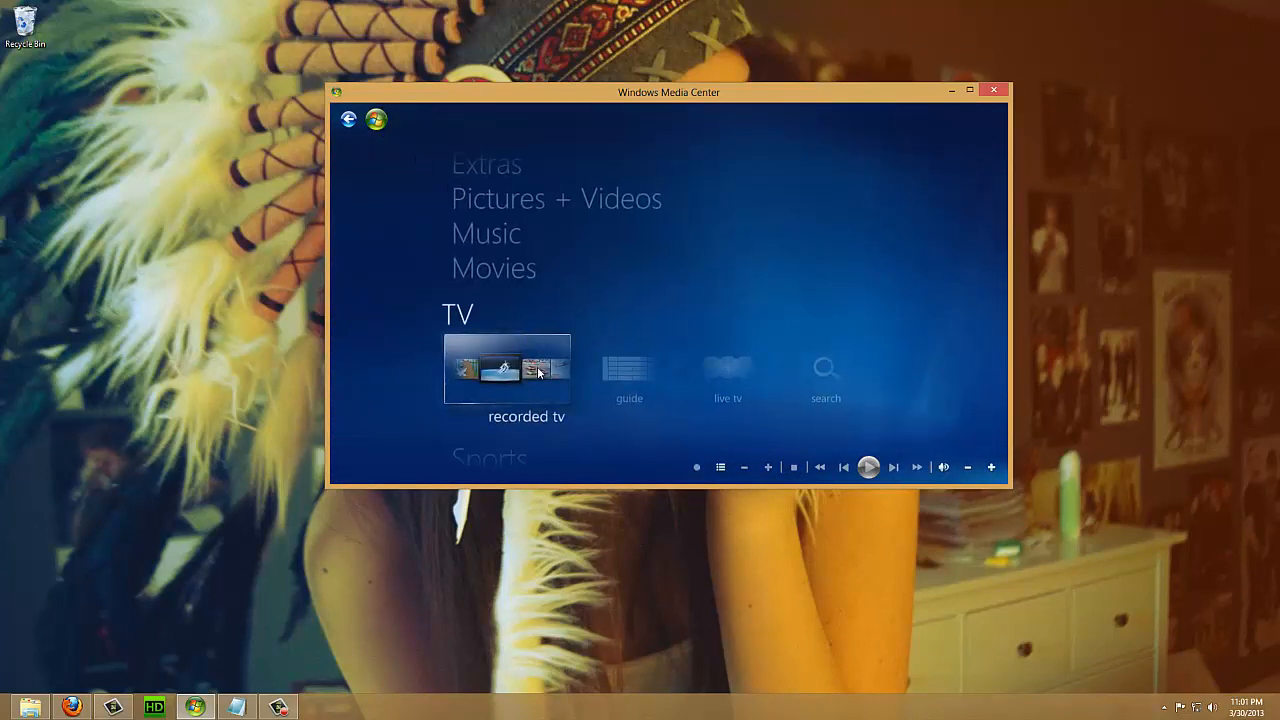
From recorded TV, stop the in-progress recording of The Walking Dead.
left_click(508, 372)
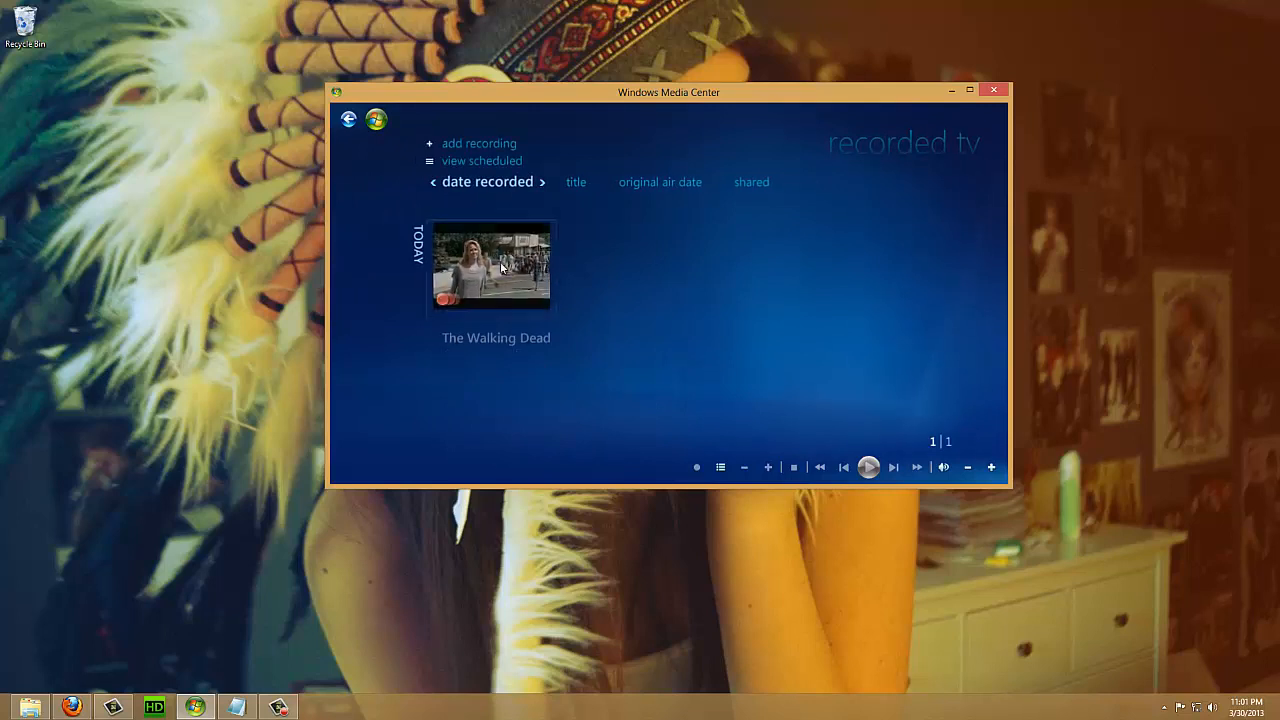
mouse_move(490, 268)
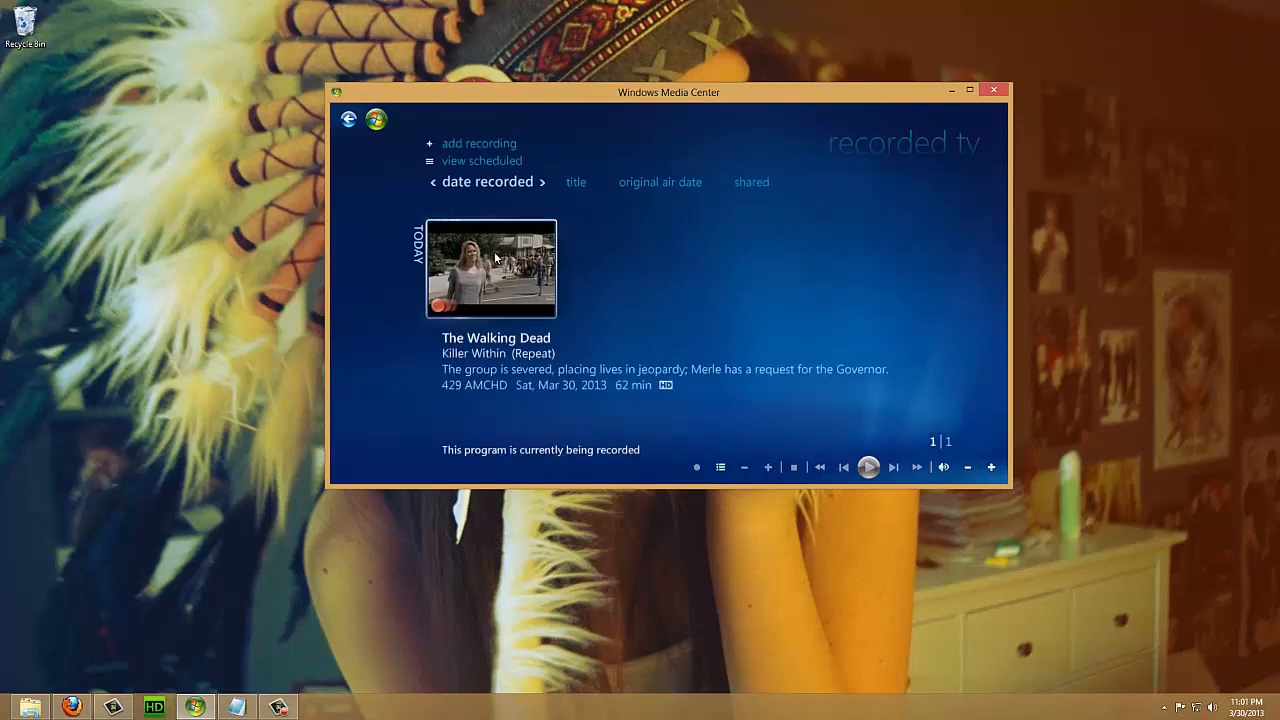
left_click(490, 268)
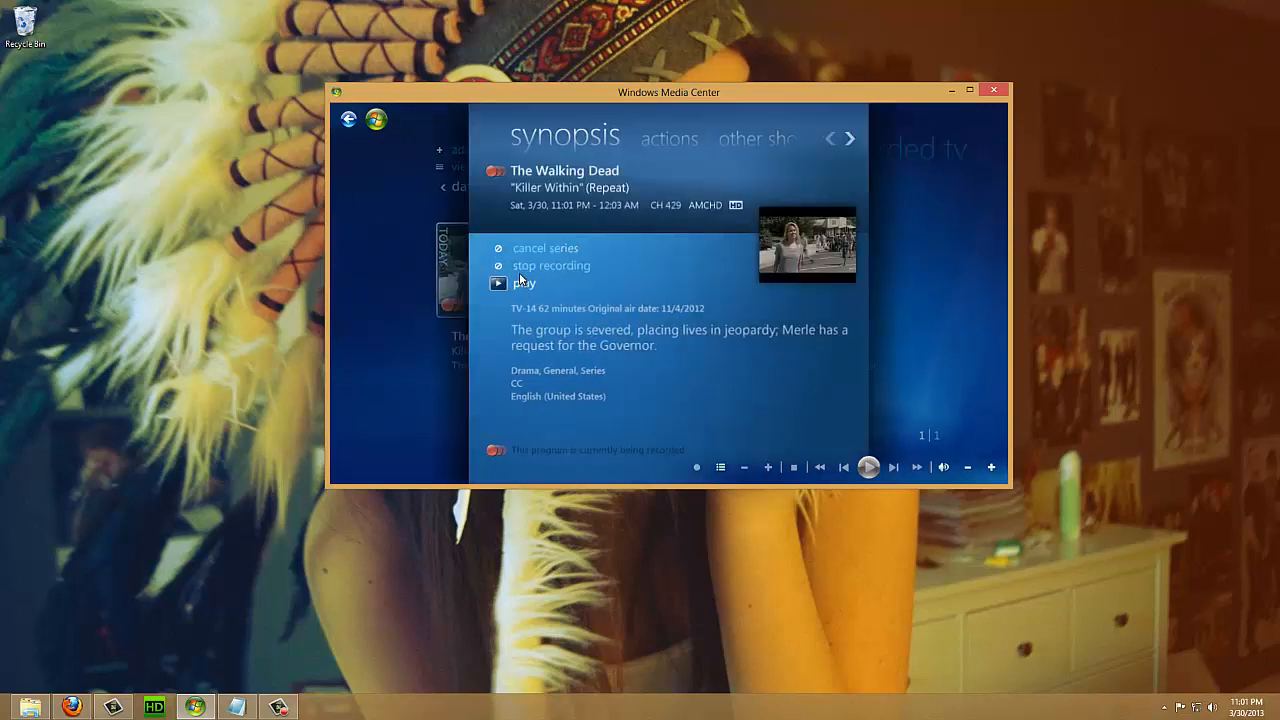
left_click(552, 264)
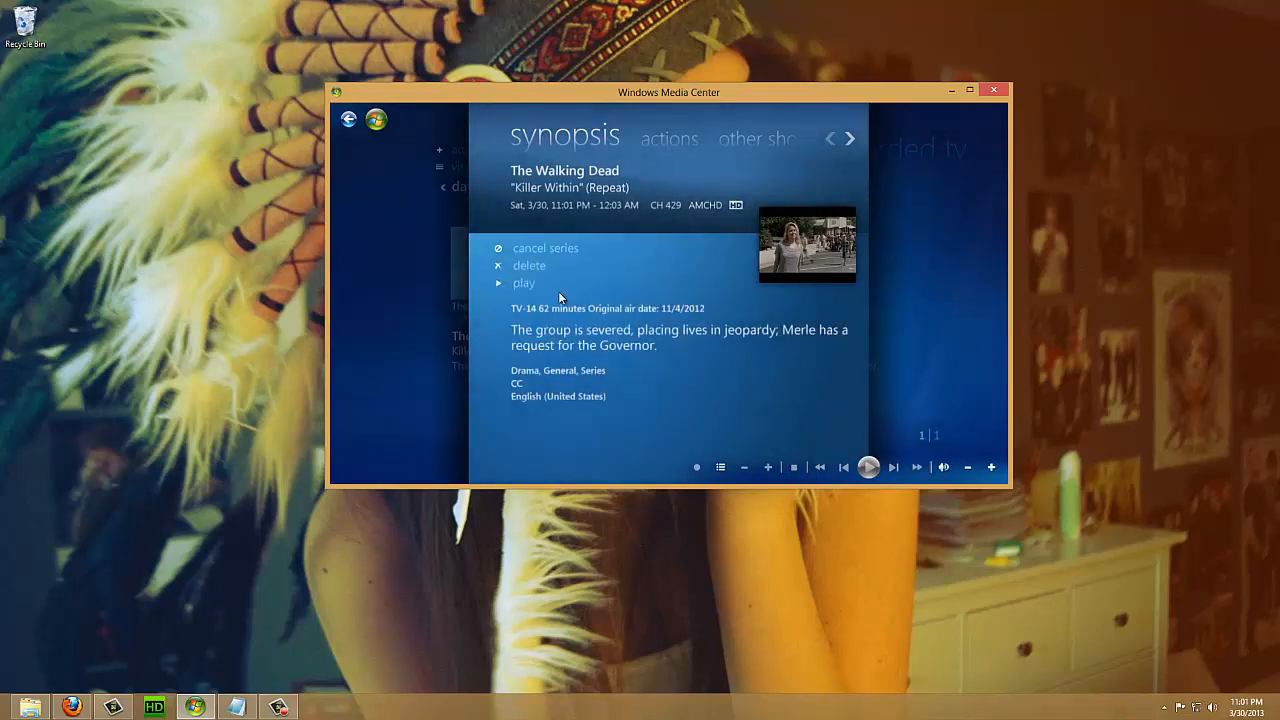
left_click(524, 282)
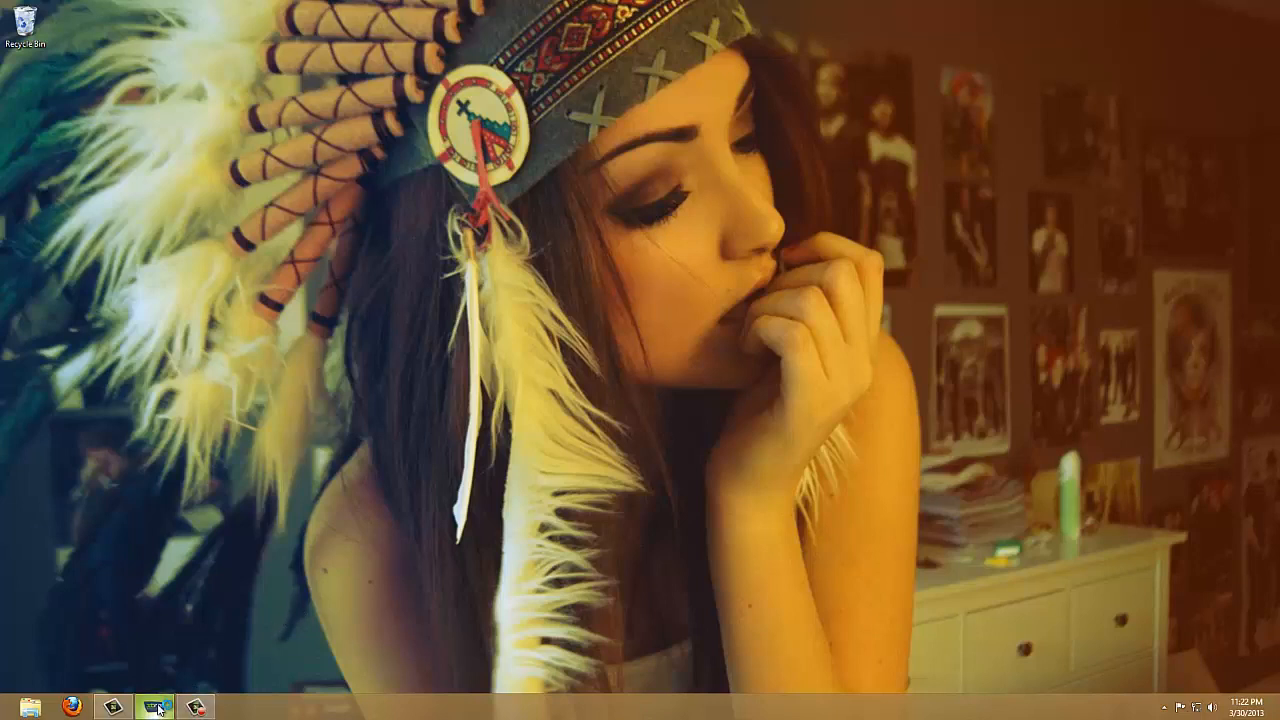
Launch XBMC and go to the video file sources list.
left_click(152, 704)
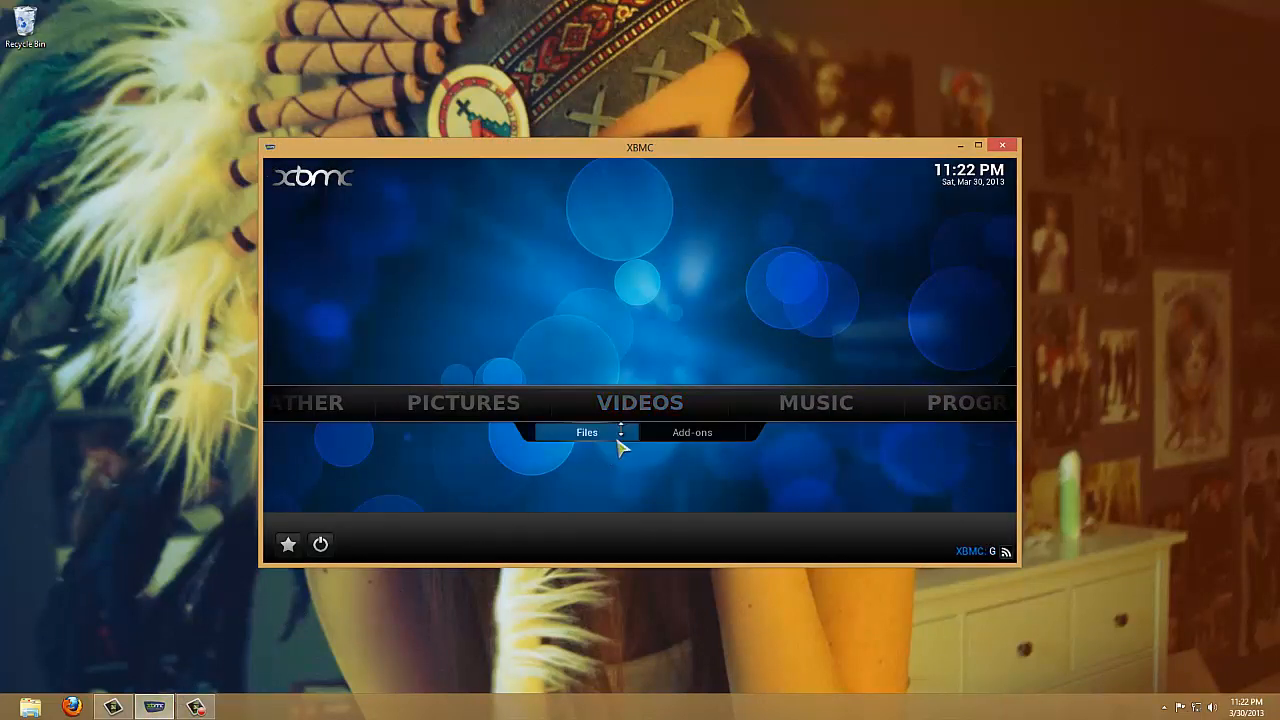
left_click(586, 432)
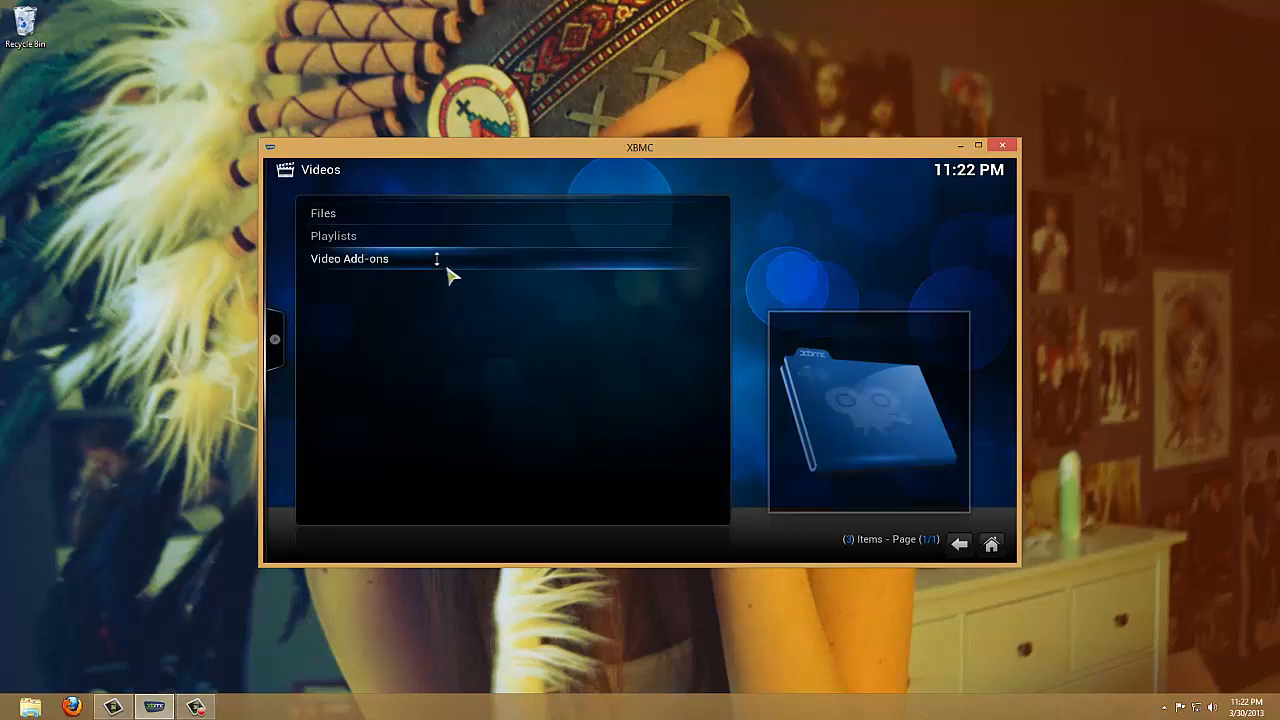
left_click(324, 212)
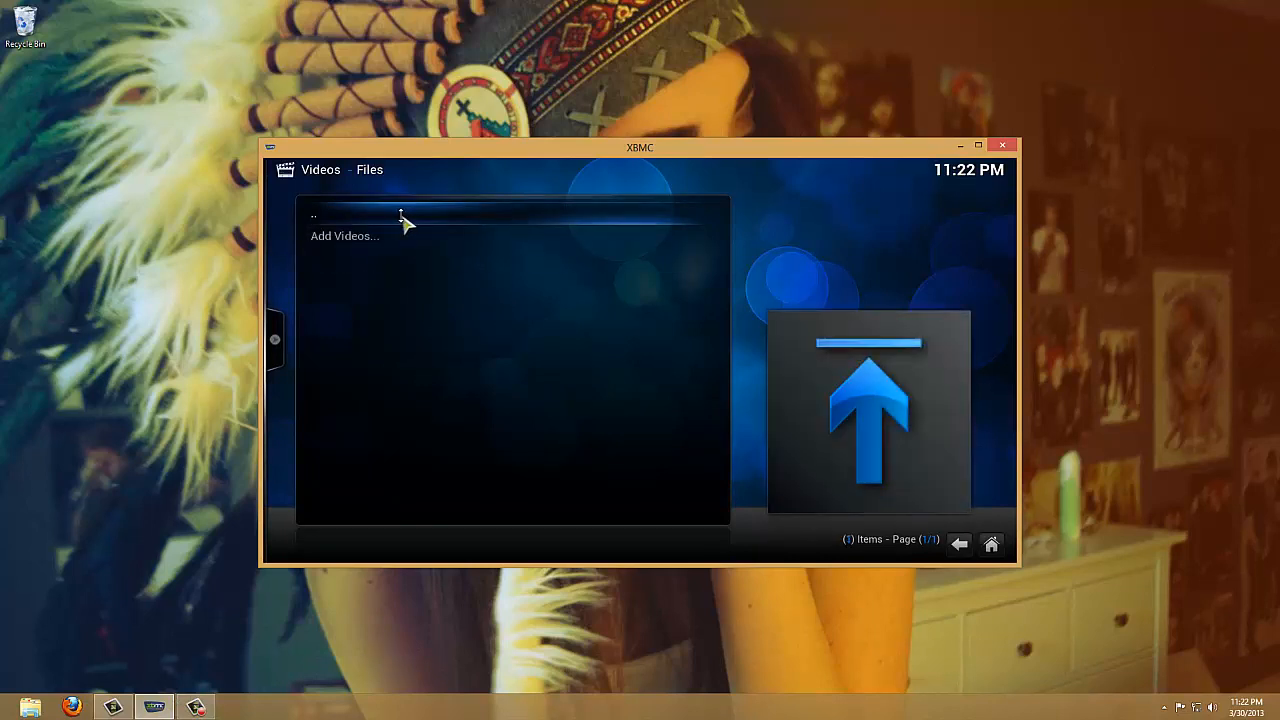
Add a new video source by browsing to the Cable TV network share.
left_click(344, 236)
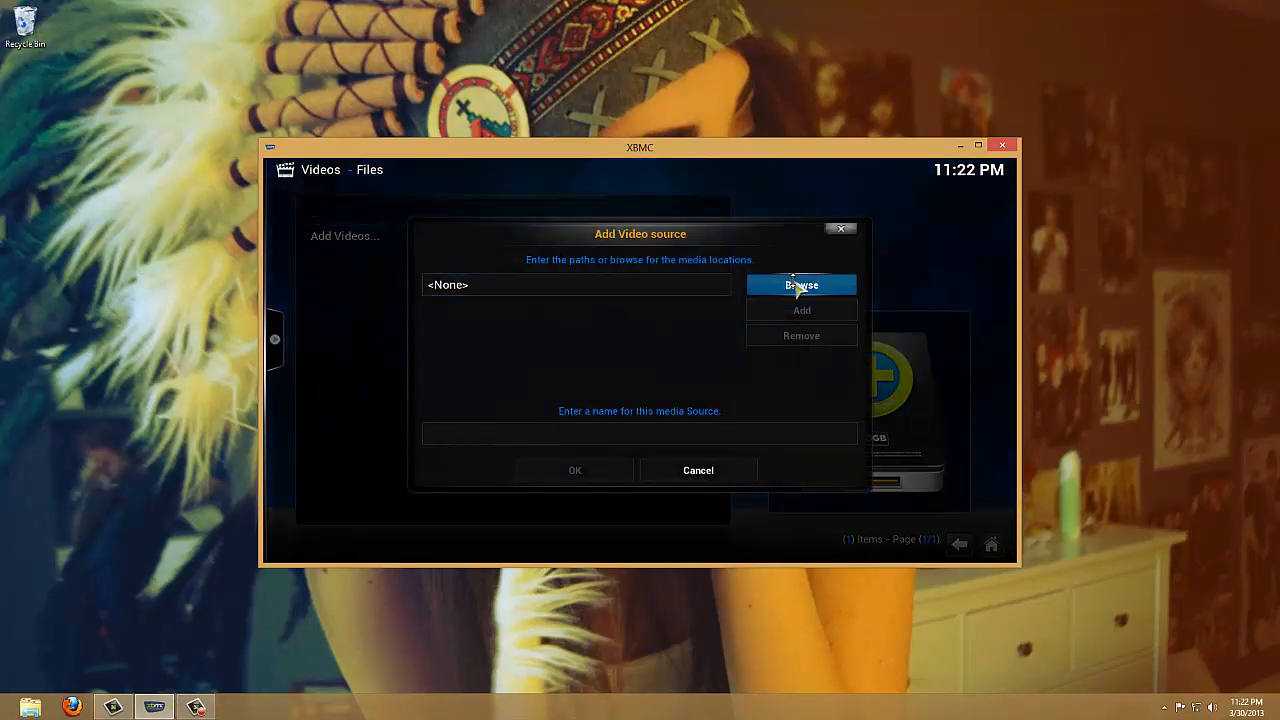
left_click(800, 284)
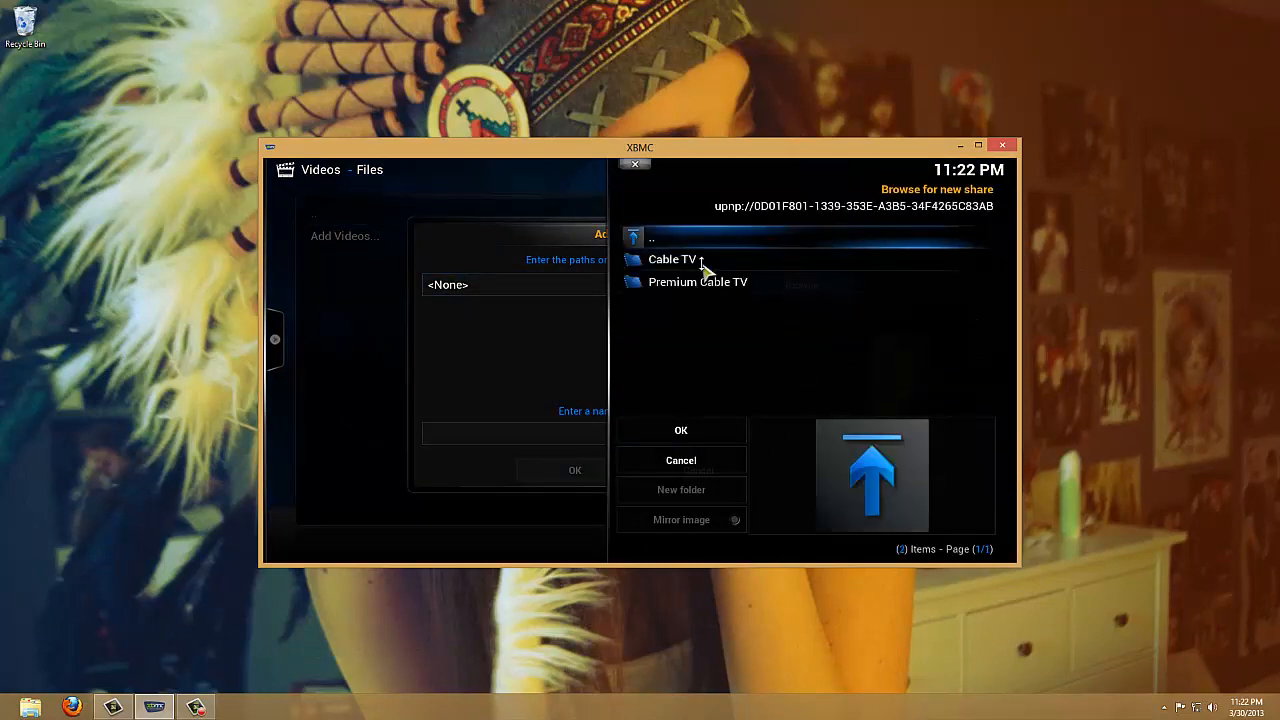
double_click(676, 260)
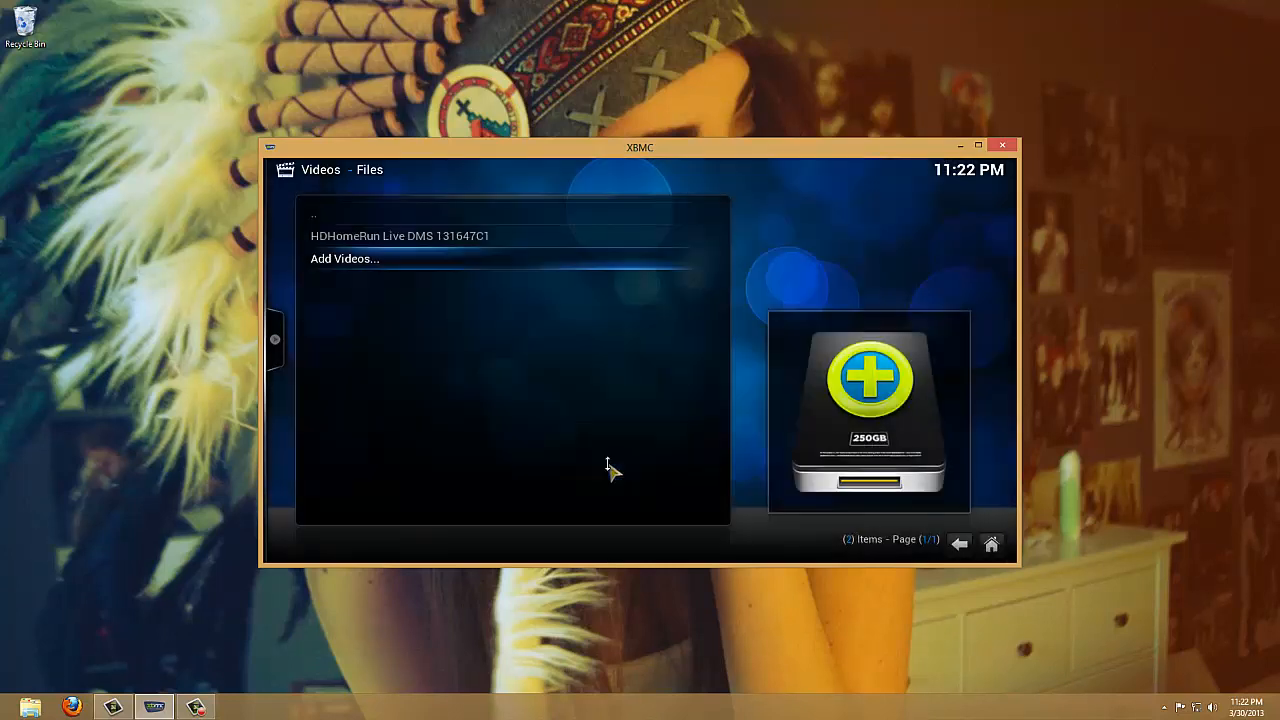
mouse_move(430, 248)
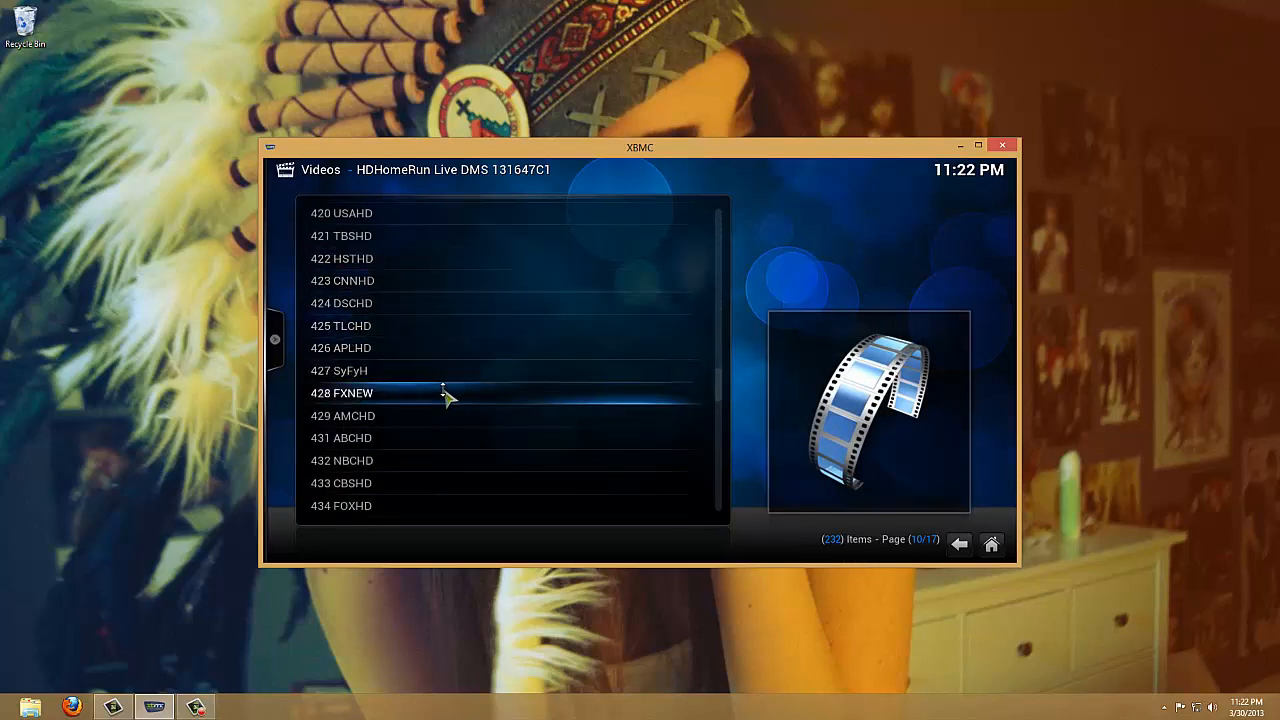
Select channel 428 FXNEW in the HDHomeRun source and start playing it.
left_click(340, 392)
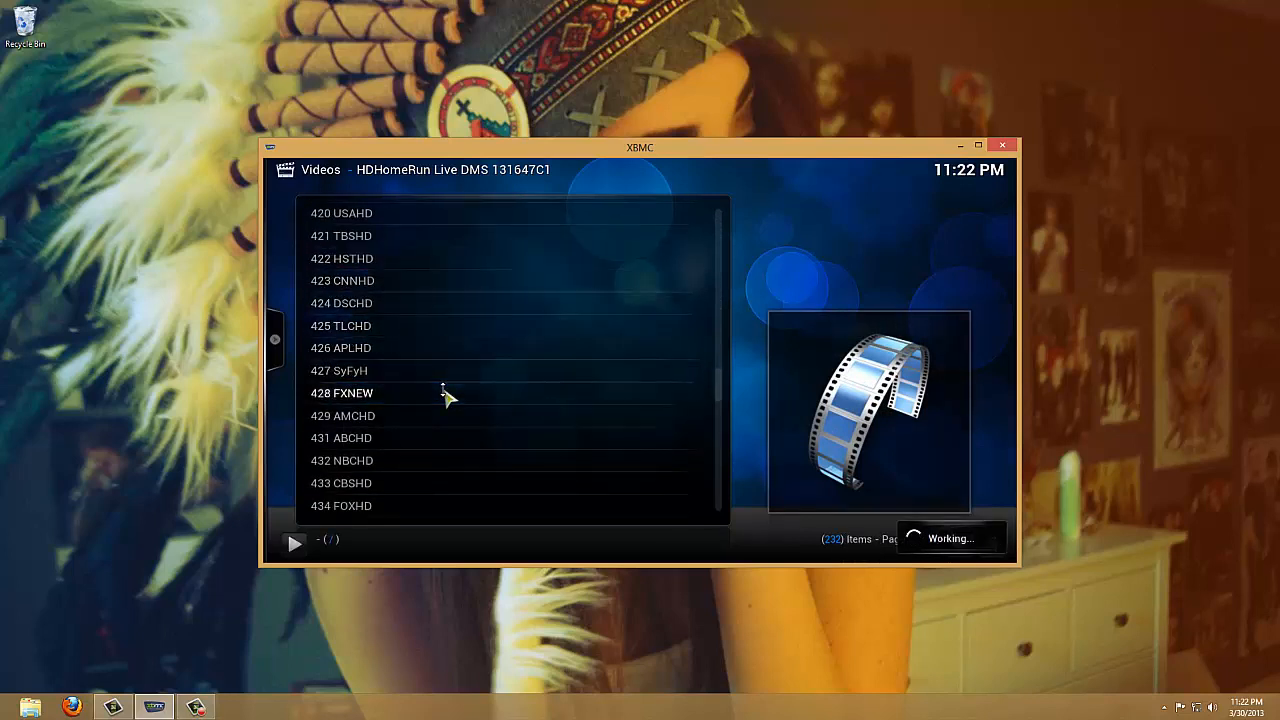
double_click(340, 392)
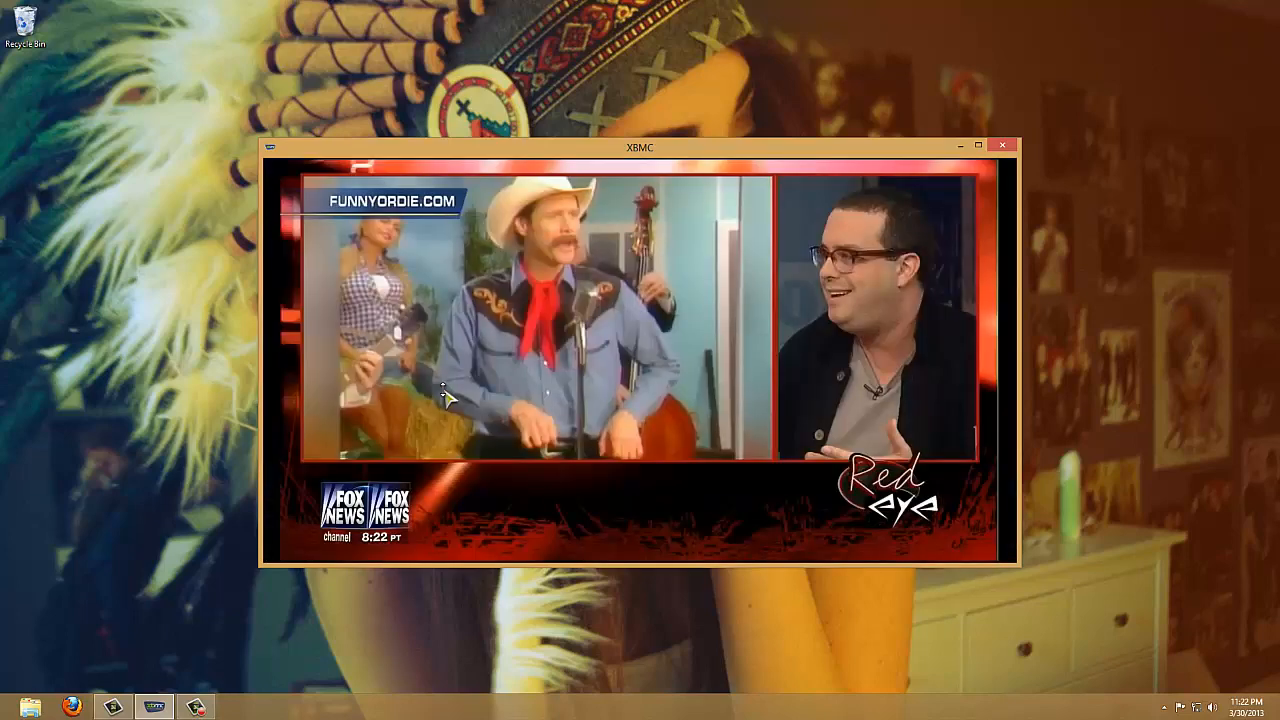